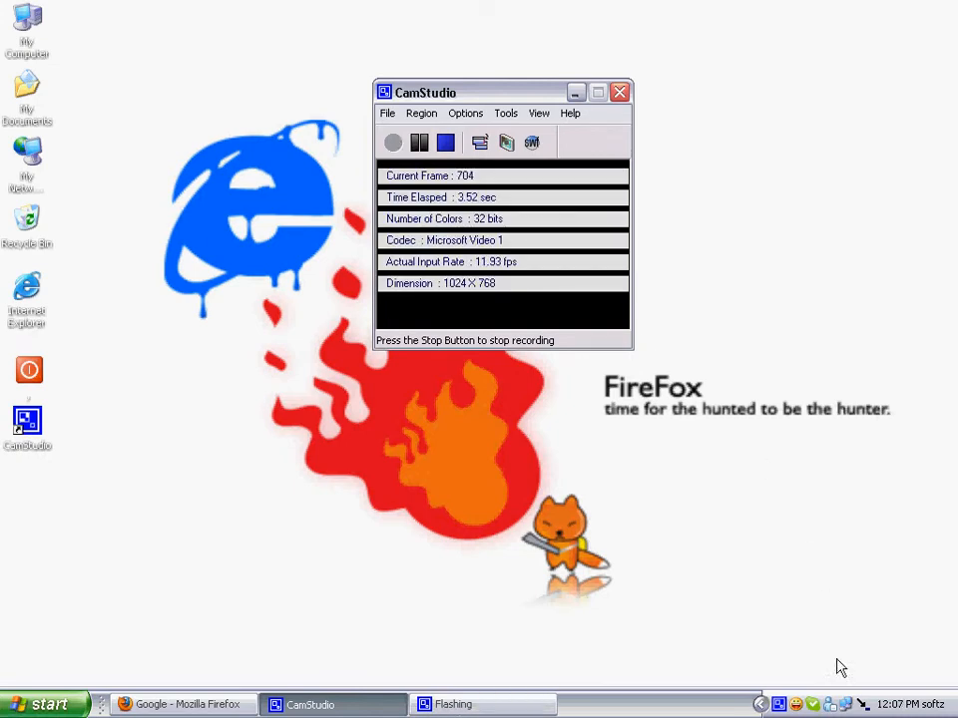
pyautogui.moveTo(861, 702)
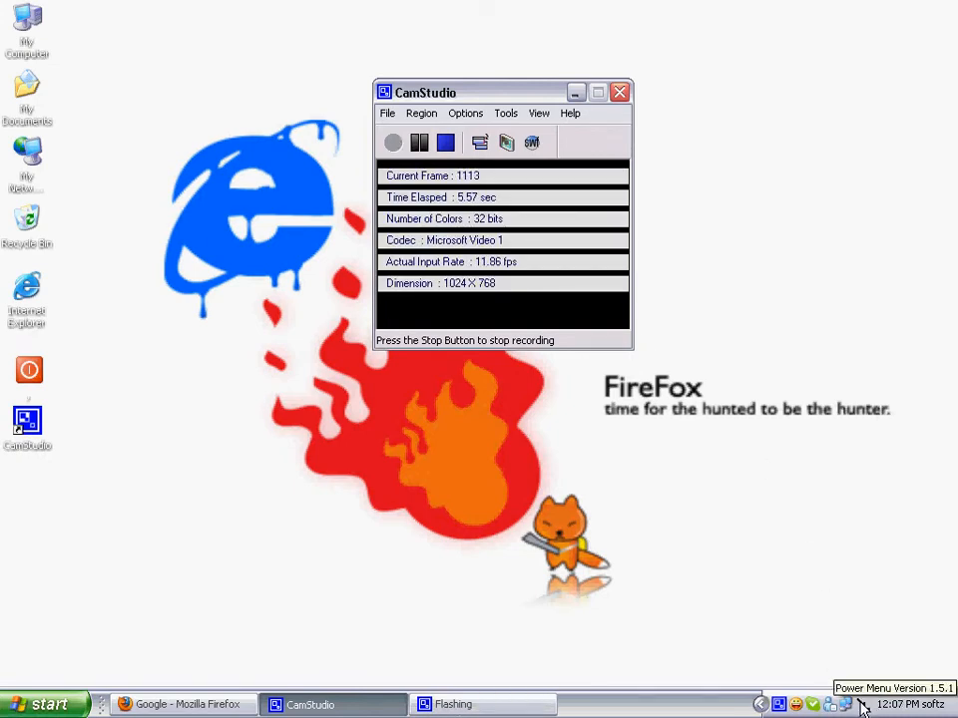
pyautogui.moveTo(16, 40)
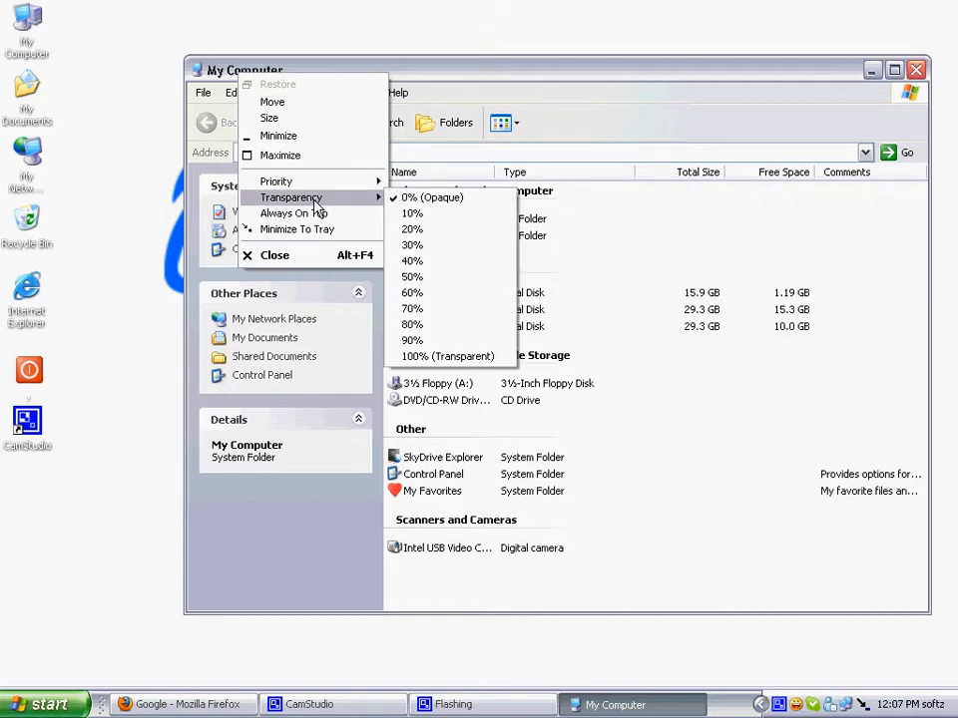
pyautogui.moveTo(445, 204)
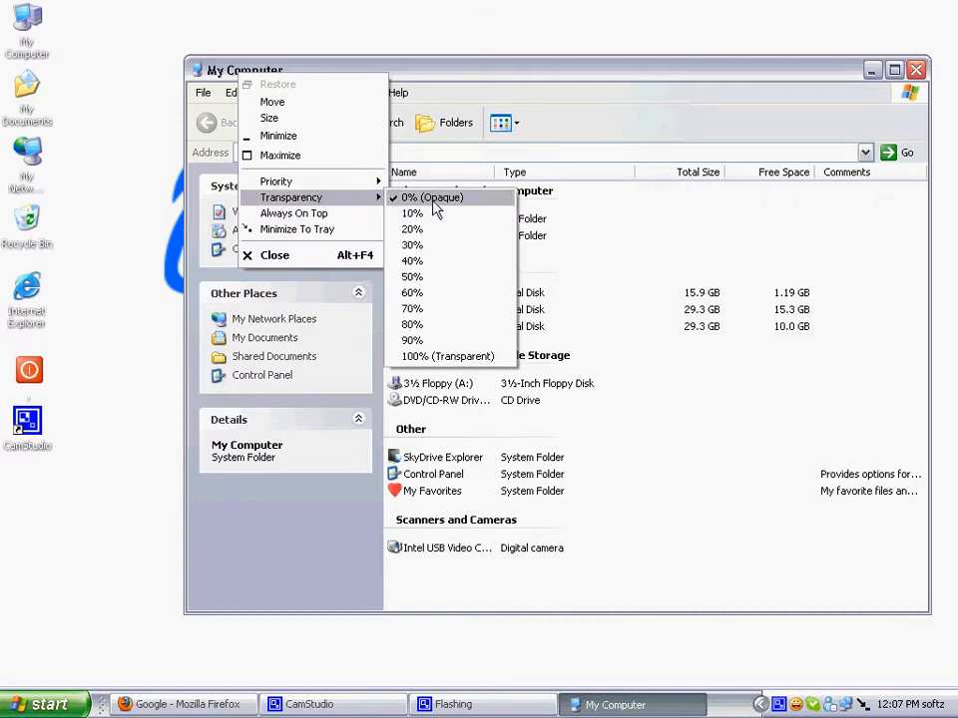
pyautogui.moveTo(423, 297)
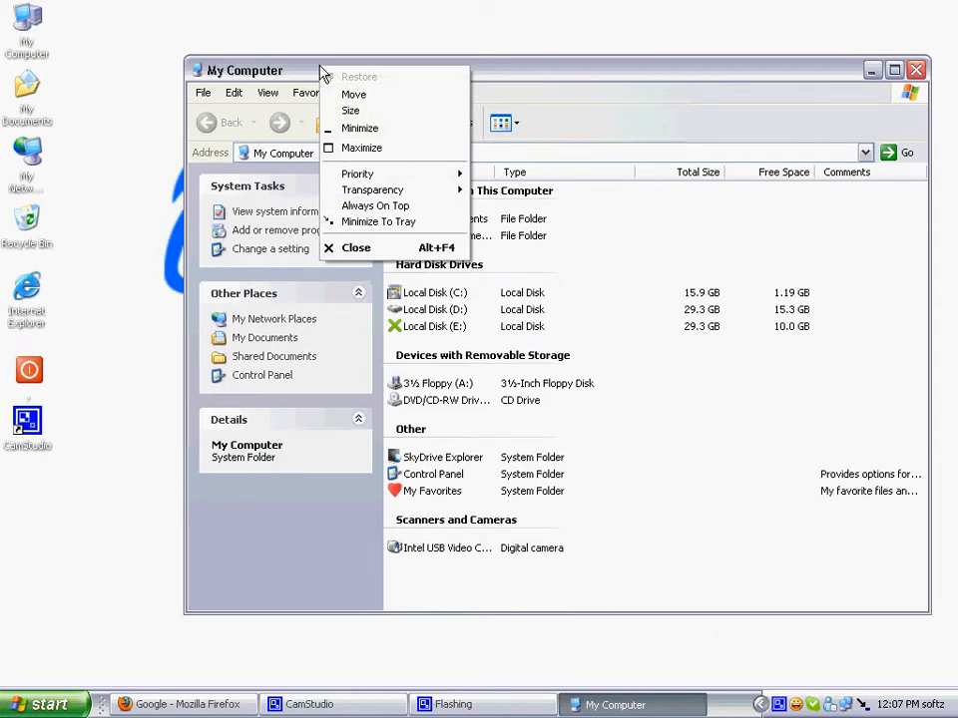
pyautogui.moveTo(379, 173)
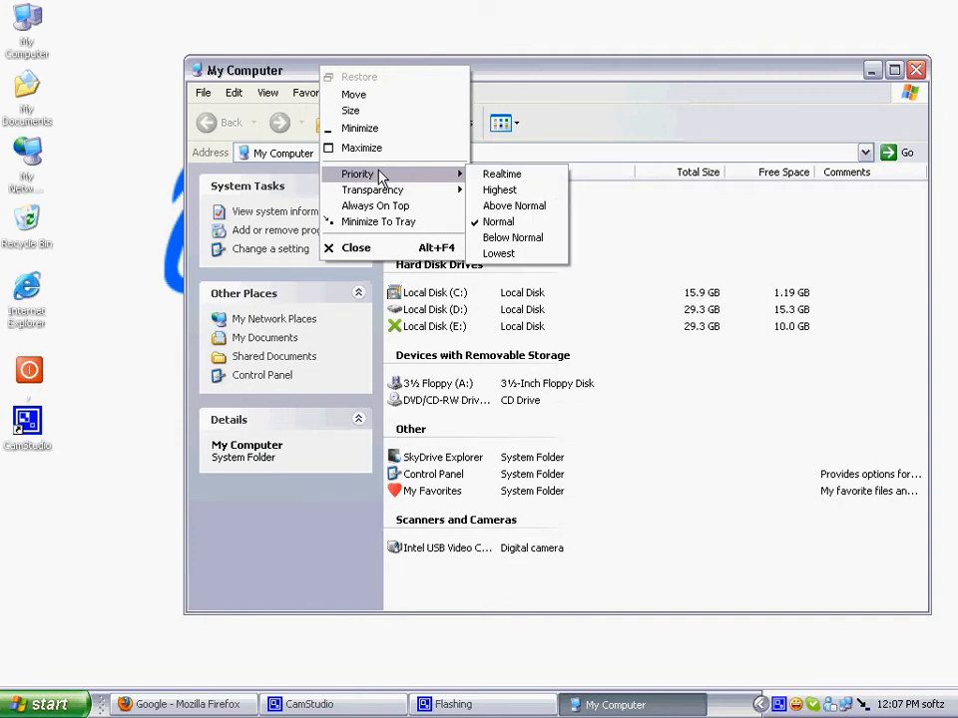
pyautogui.moveTo(379, 206)
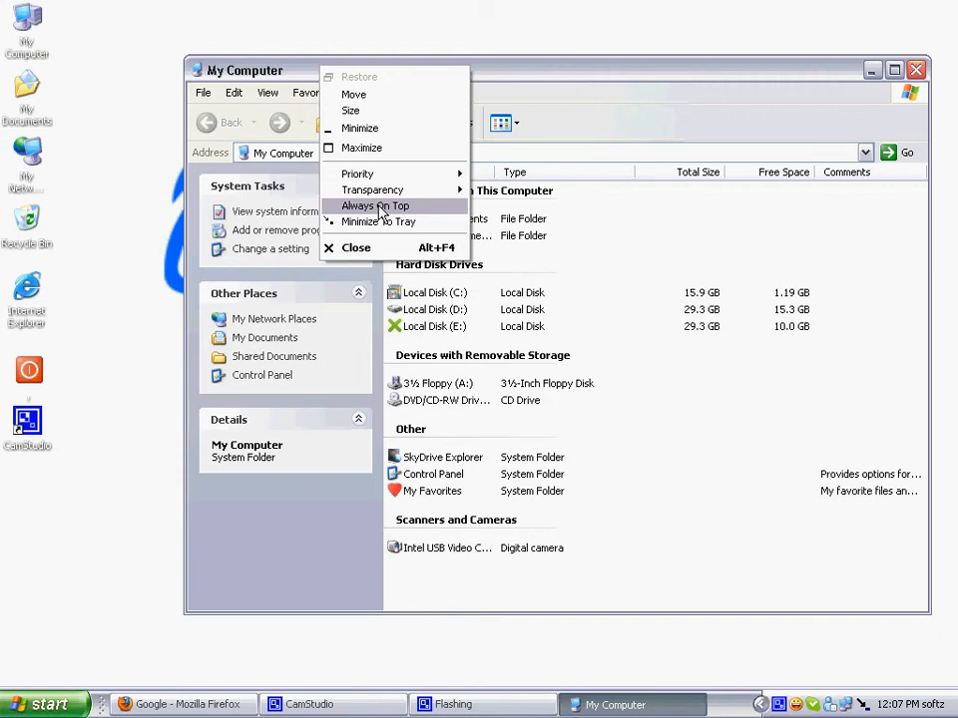
# Choose Always On Top from My Computer's window menu after reviewing Priority levels with Normal checked.
pyautogui.click(355, 248)
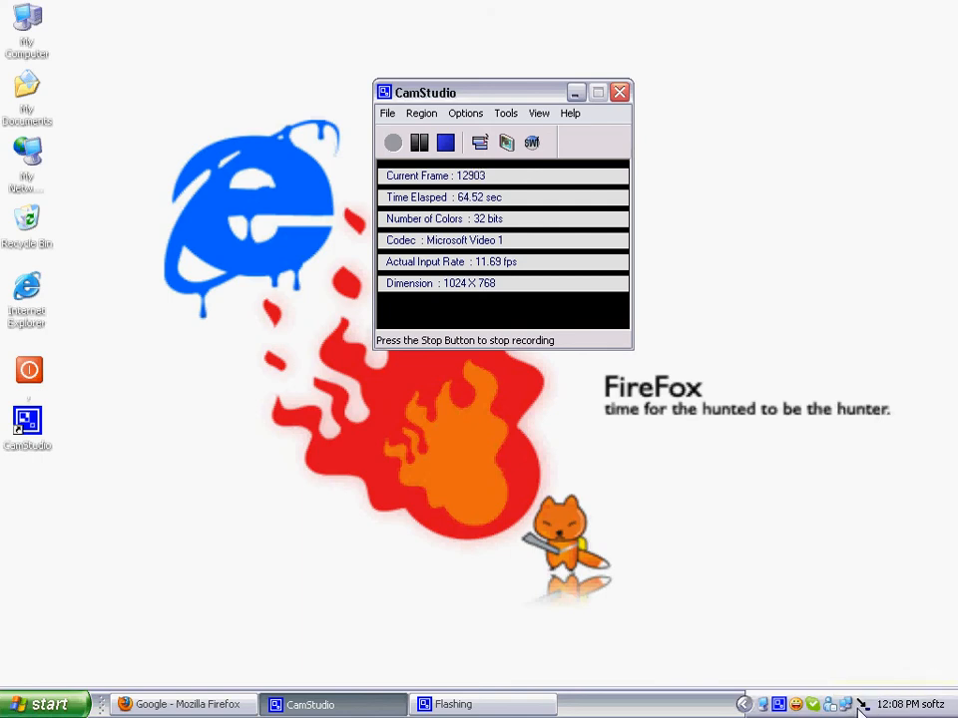
pyautogui.moveTo(854, 703)
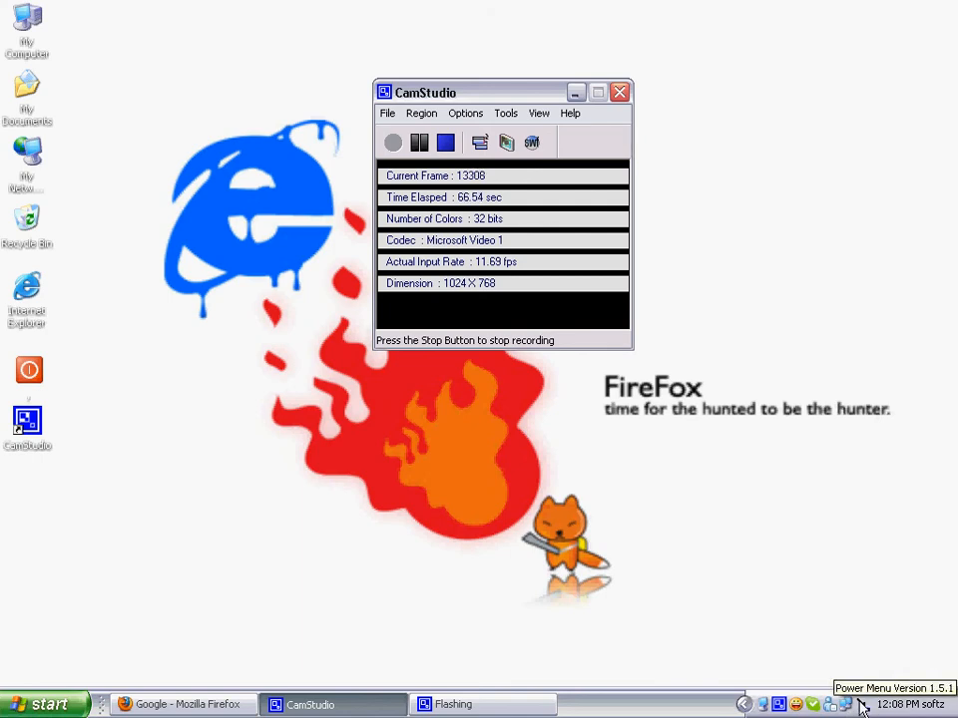